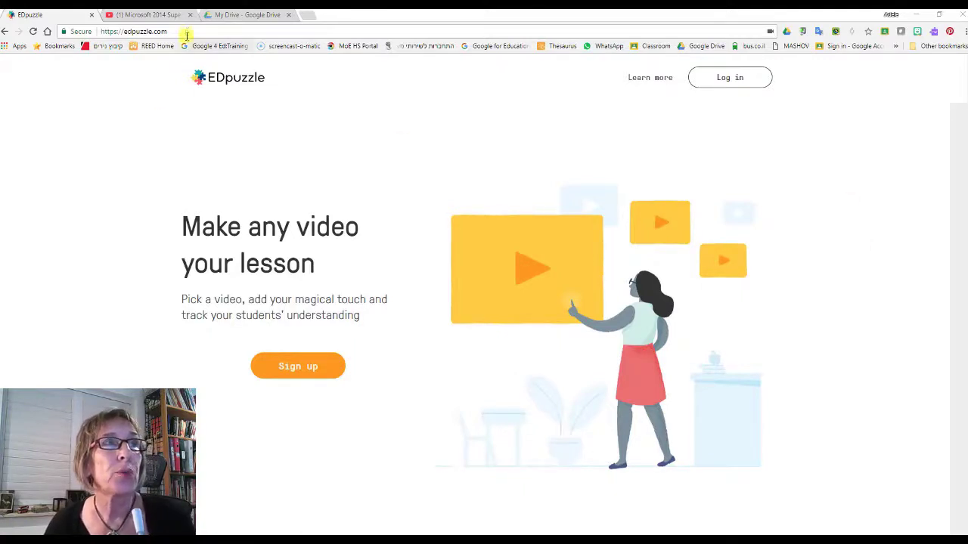
# Sign up as a teacher using the Google account and reach the My Classes dashboard.
pyautogui.click(134, 30)
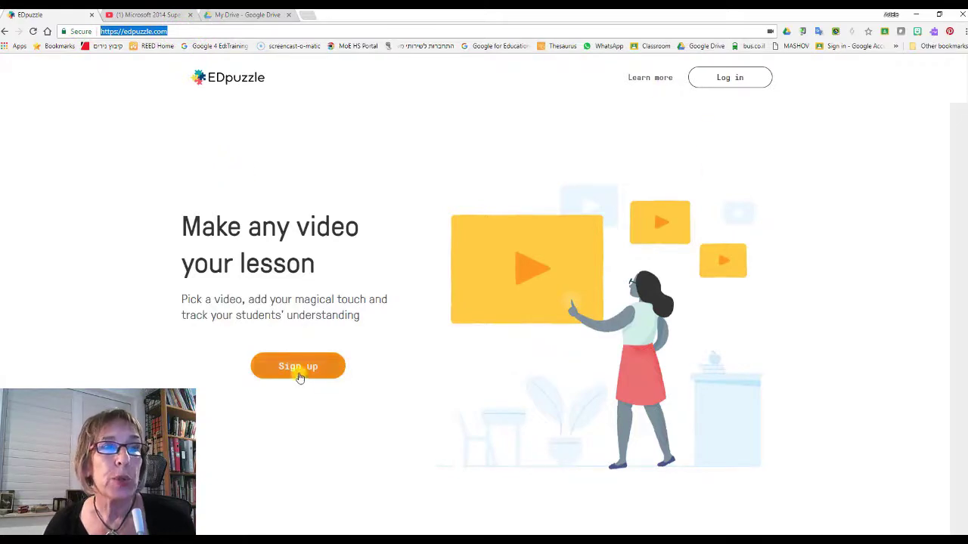
pyautogui.click(296, 366)
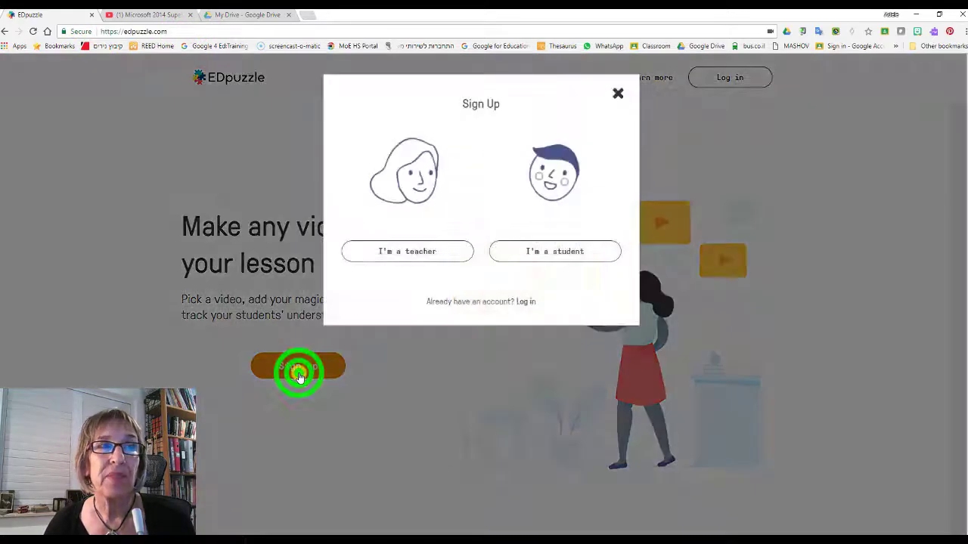
pyautogui.moveTo(432, 260)
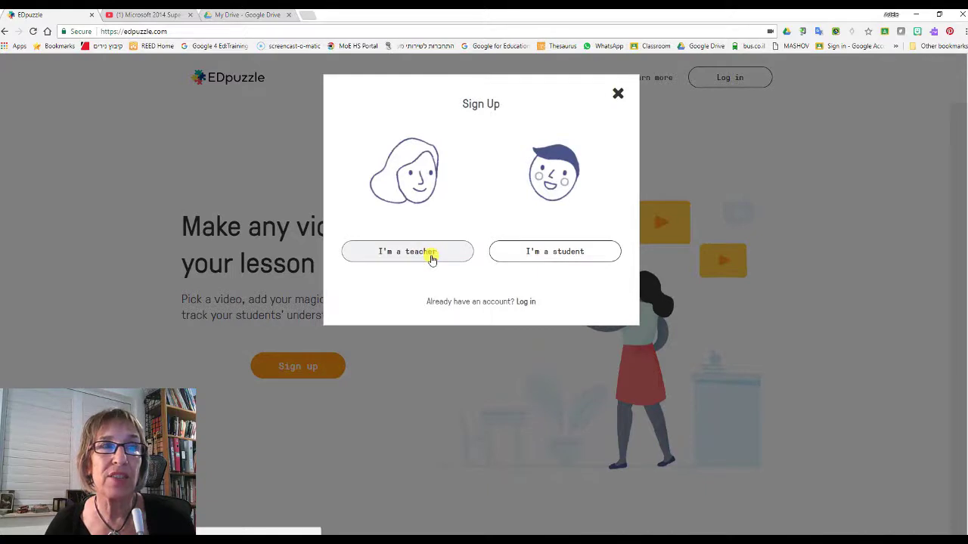
pyautogui.click(407, 251)
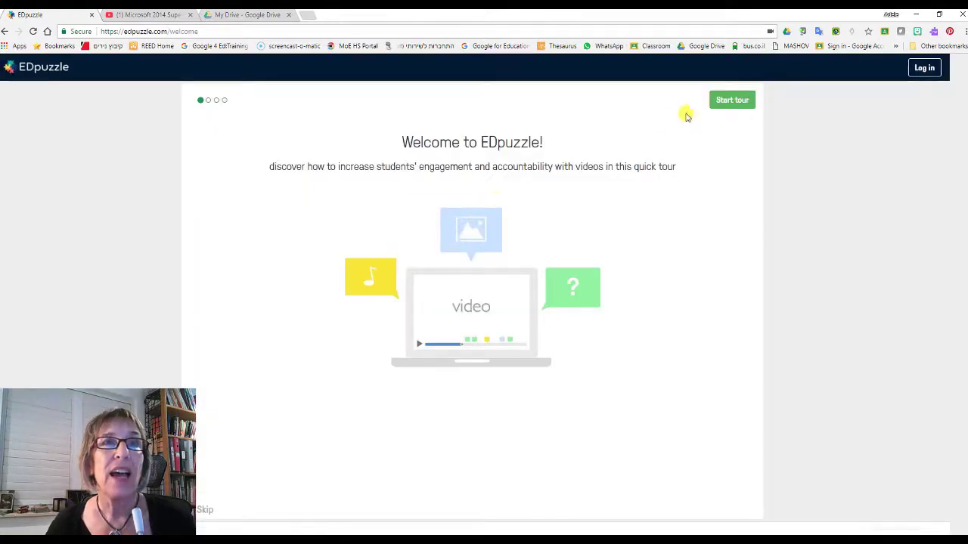
pyautogui.moveTo(211, 514)
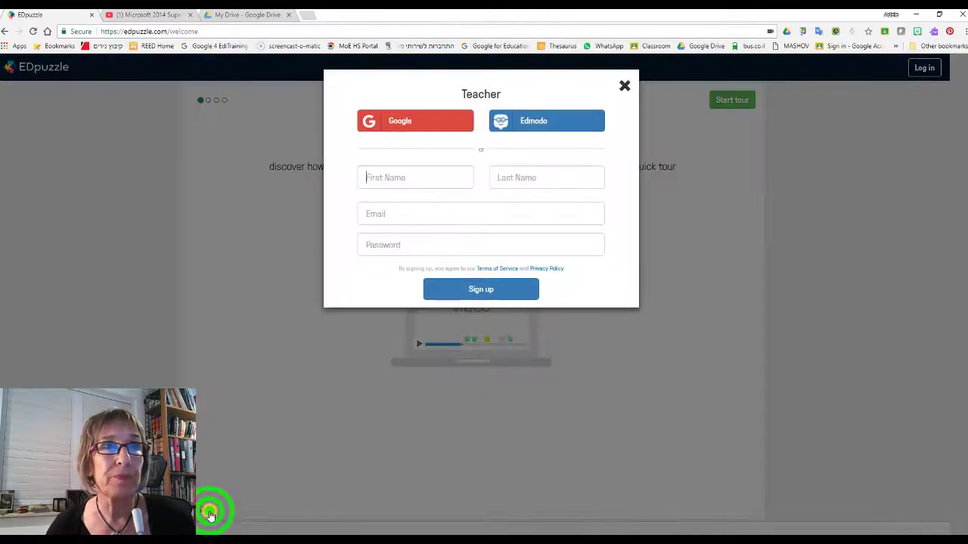
pyautogui.click(415, 121)
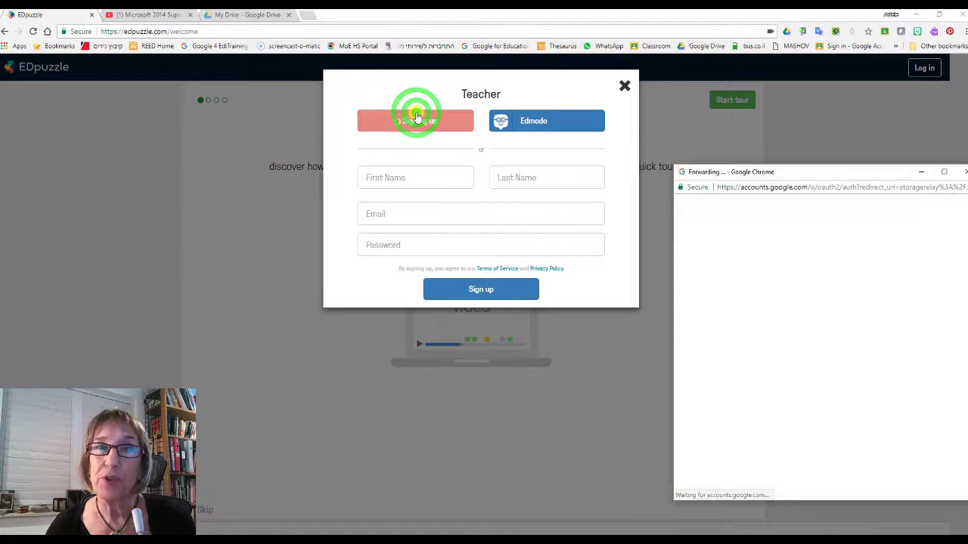
pyautogui.click(414, 121)
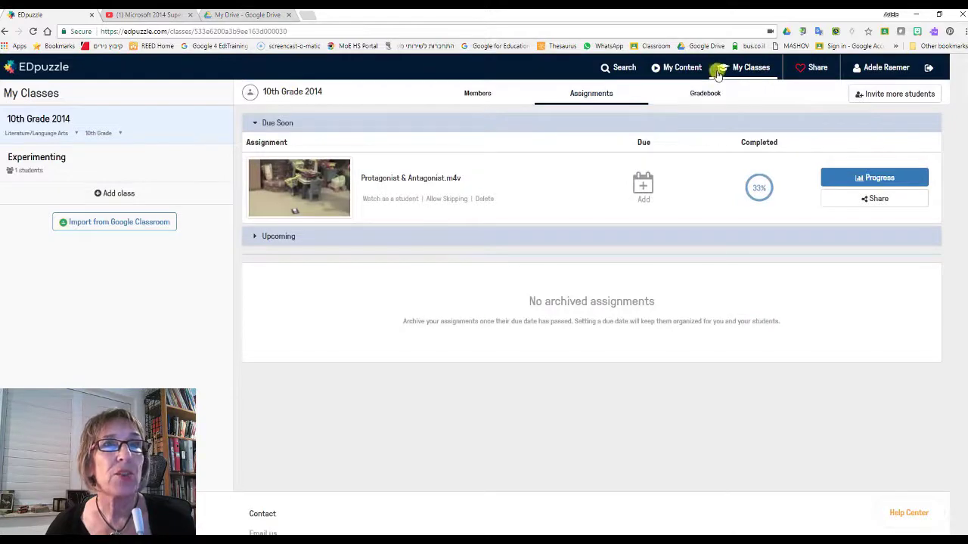
# From My Content, start creating a new video lesson.
pyautogui.click(681, 66)
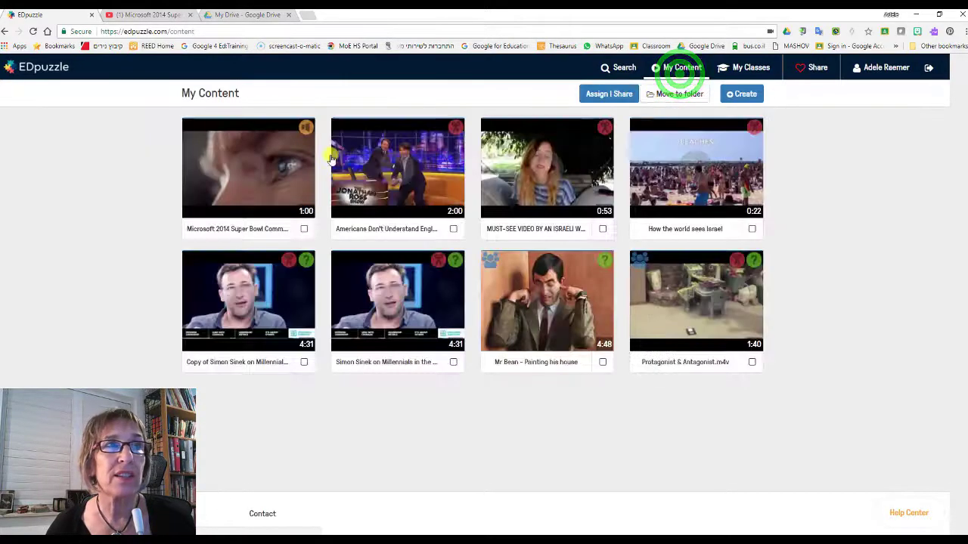
pyautogui.click(741, 93)
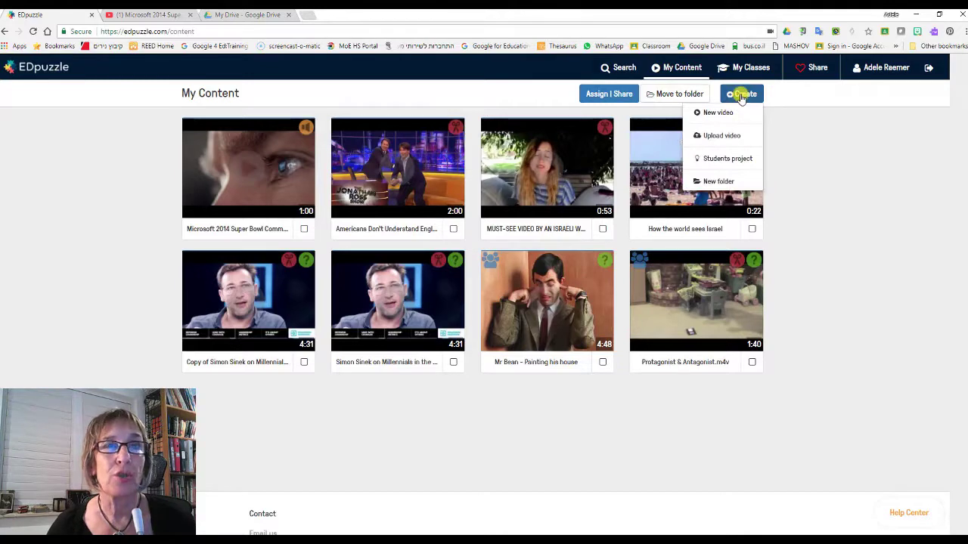
pyautogui.click(717, 111)
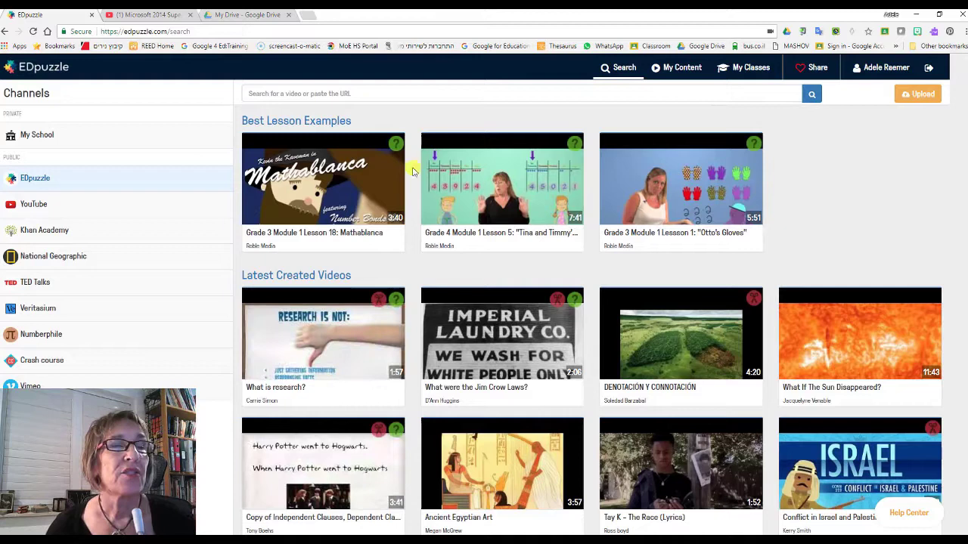
pyautogui.moveTo(148, 22)
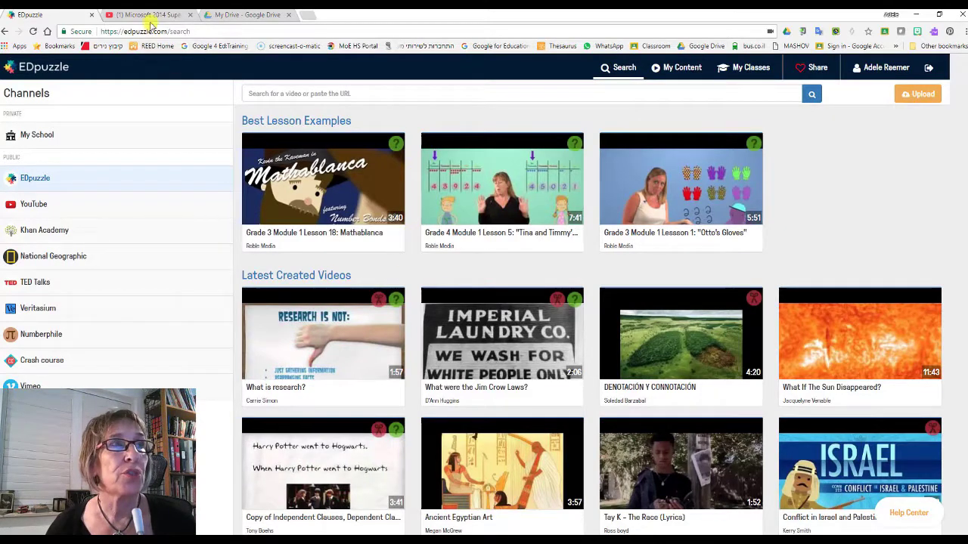
pyautogui.click(144, 15)
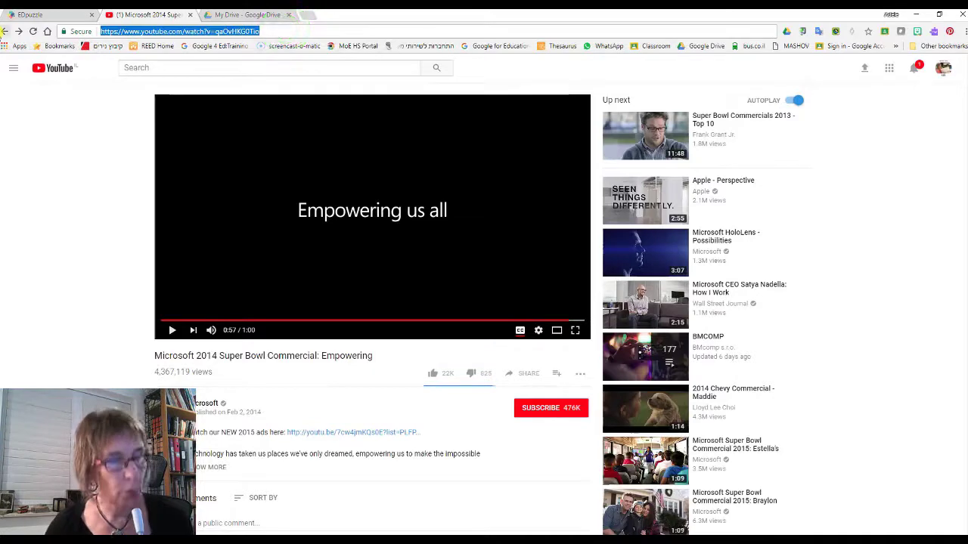
pyautogui.click(42, 15)
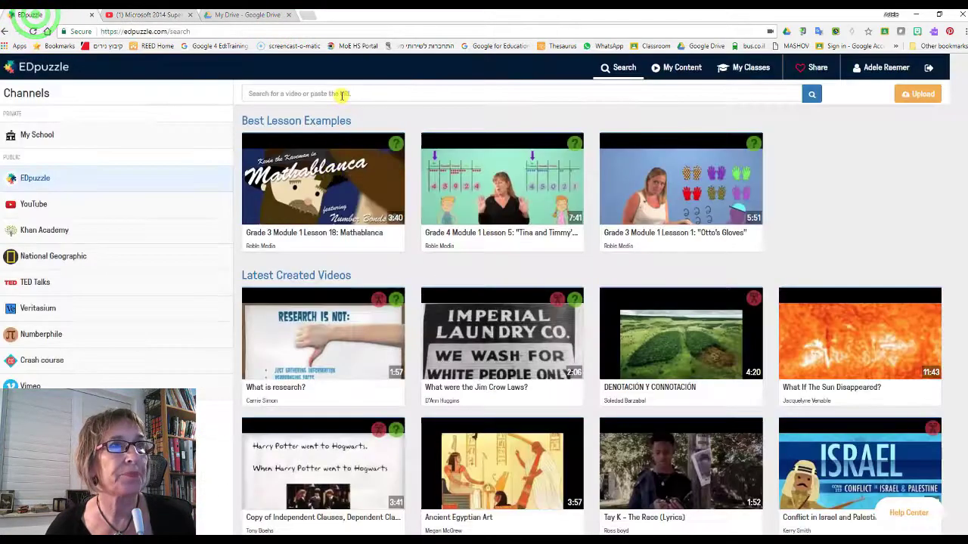
pyautogui.write('https://www.youtube.com/watch?v=qa0vHKG0Tio')
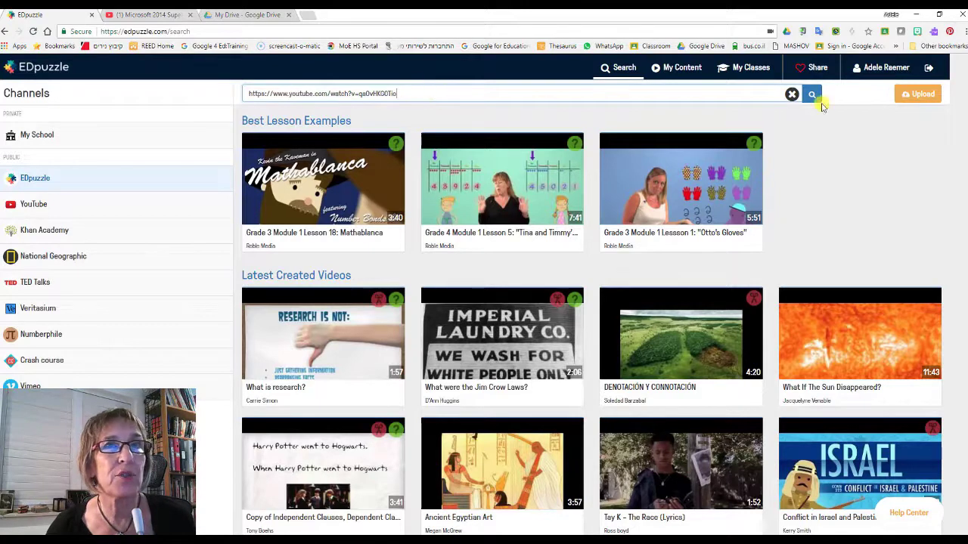
pyautogui.click(811, 94)
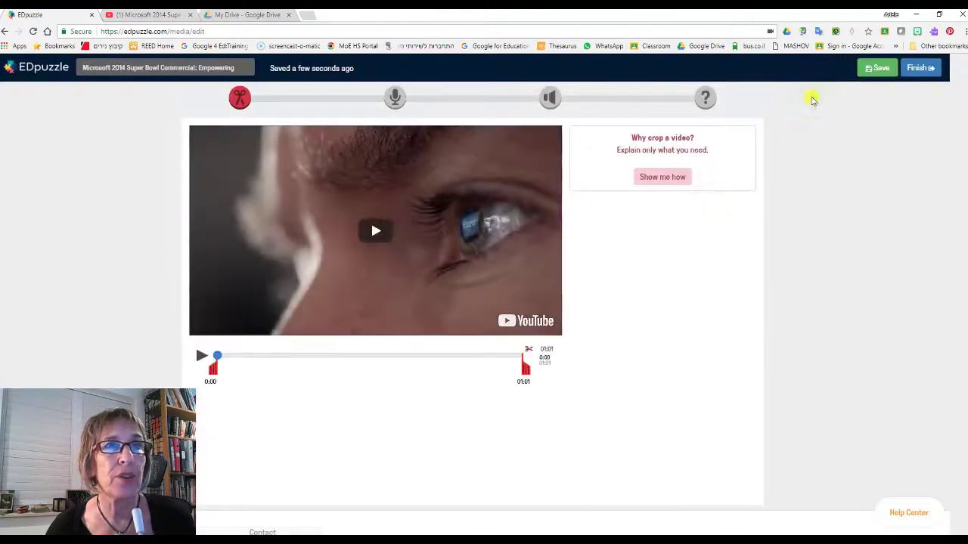
pyautogui.moveTo(308, 363)
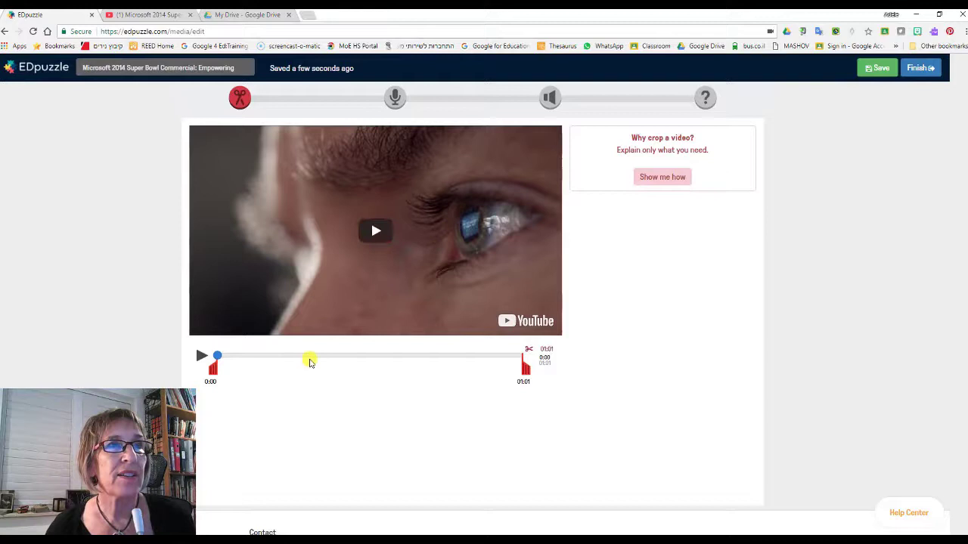
pyautogui.moveTo(550, 97)
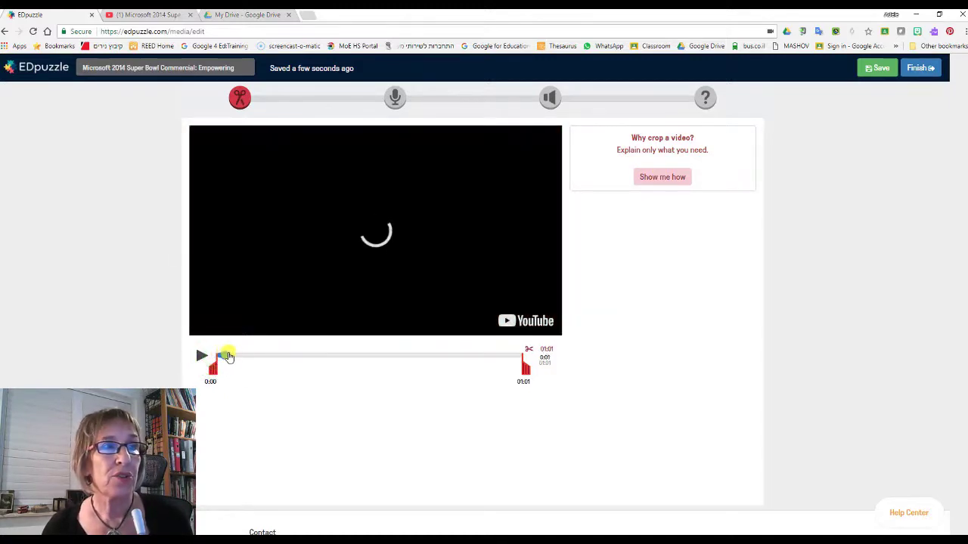
pyautogui.moveTo(230, 355); pyautogui.dragTo(239, 355)
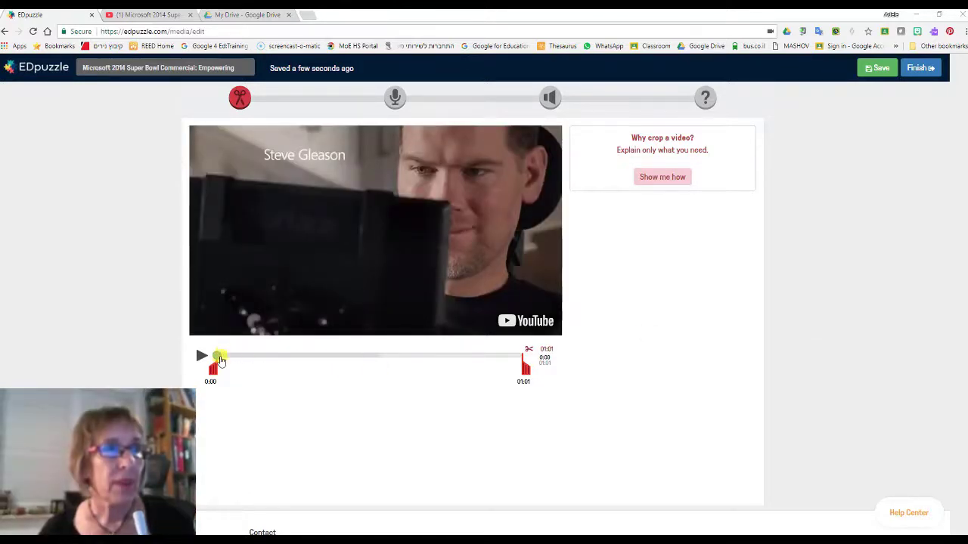
pyautogui.moveTo(219, 357); pyautogui.dragTo(244, 356)
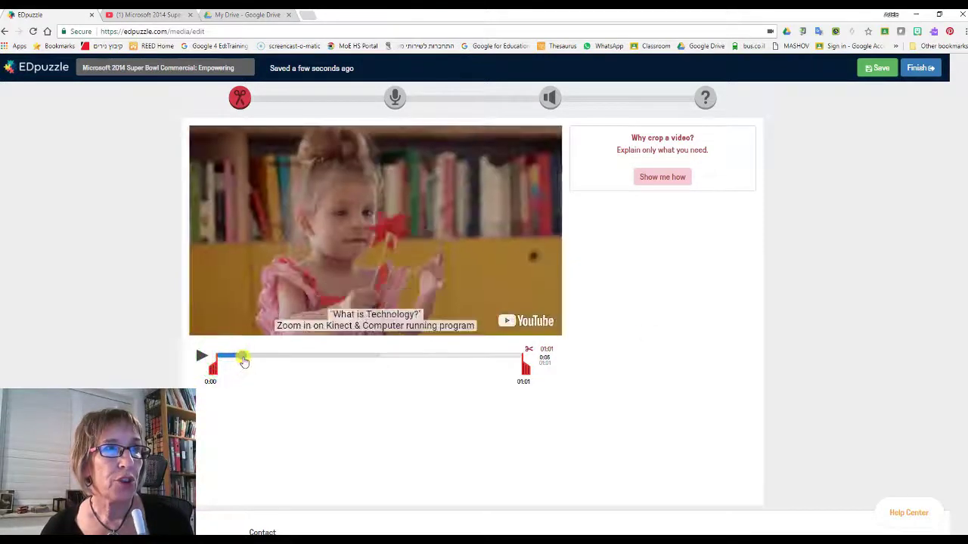
pyautogui.moveTo(243, 357); pyautogui.dragTo(251, 357)
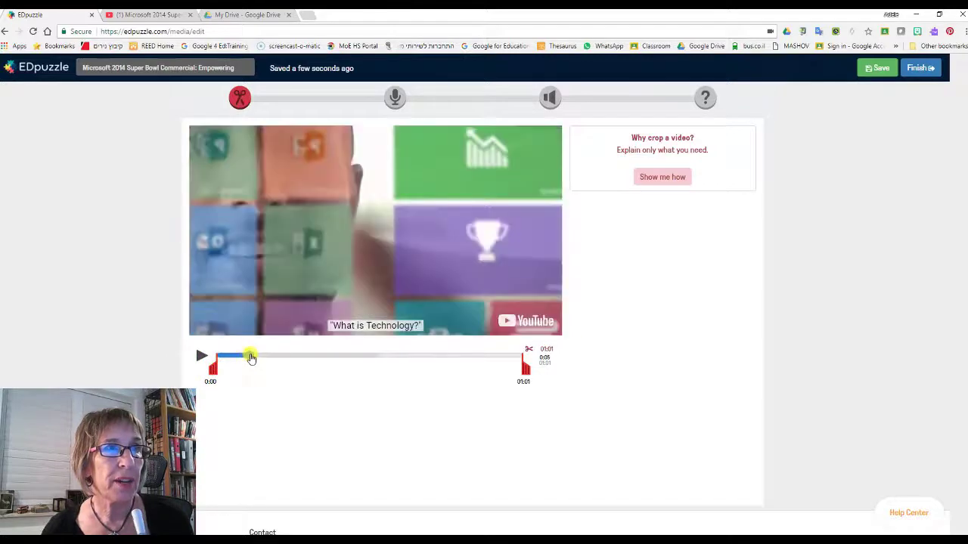
pyautogui.moveTo(249, 357); pyautogui.dragTo(260, 356)
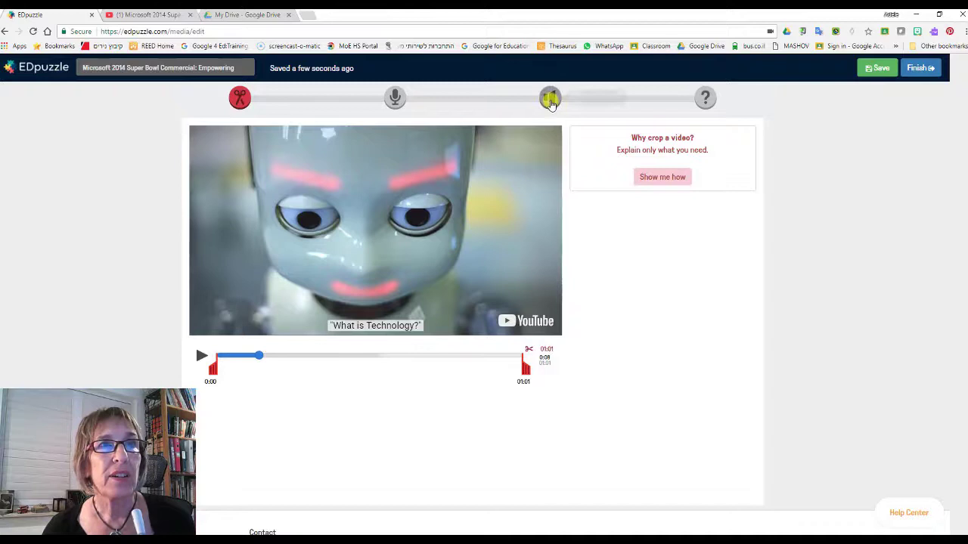
pyautogui.moveTo(550, 97)
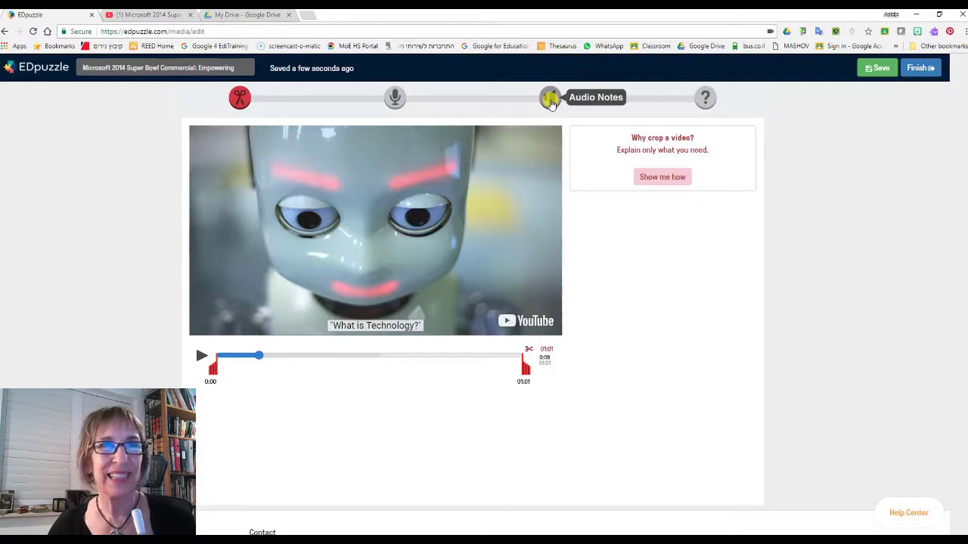
# In Audio Notes, record and save a first note at 0:08, then move past it.
pyautogui.click(550, 97)
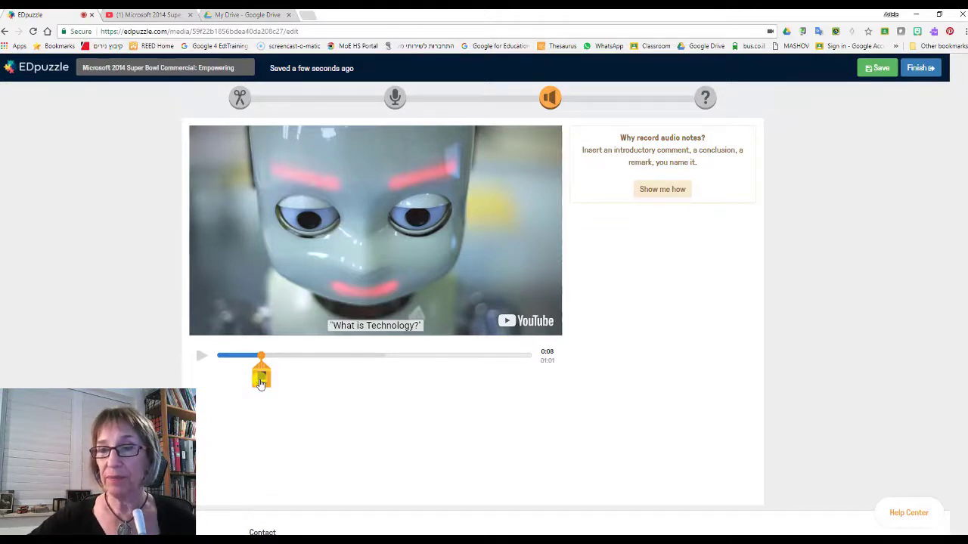
pyautogui.click(260, 370)
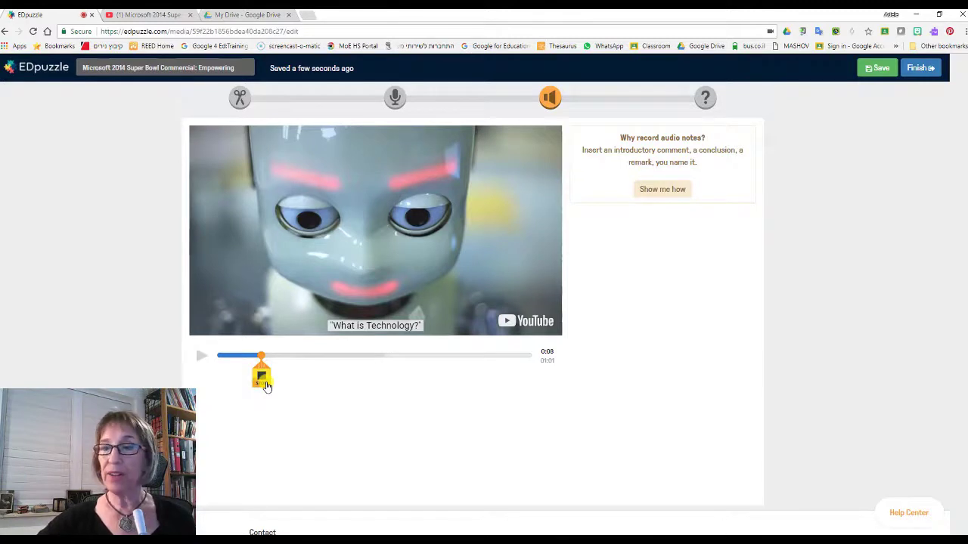
pyautogui.click(260, 381)
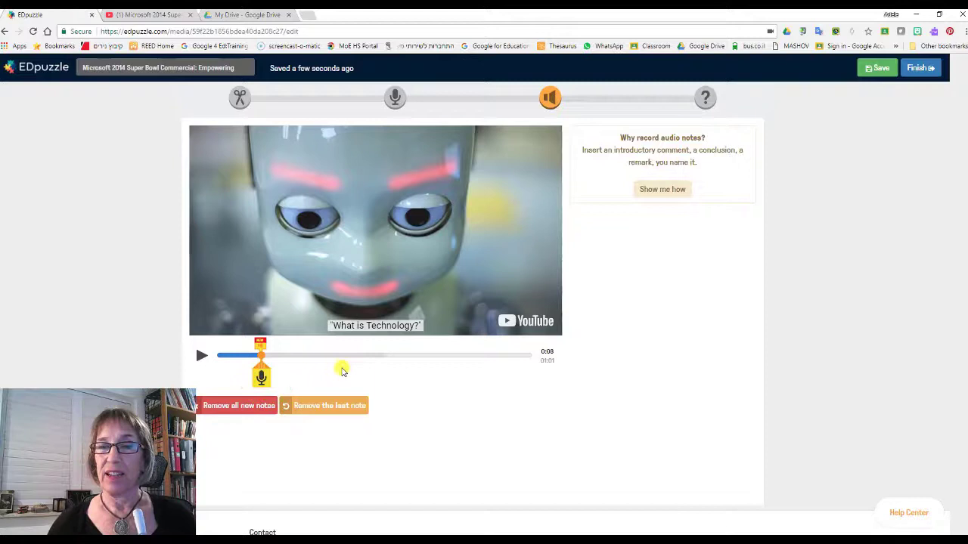
pyautogui.click(260, 355)
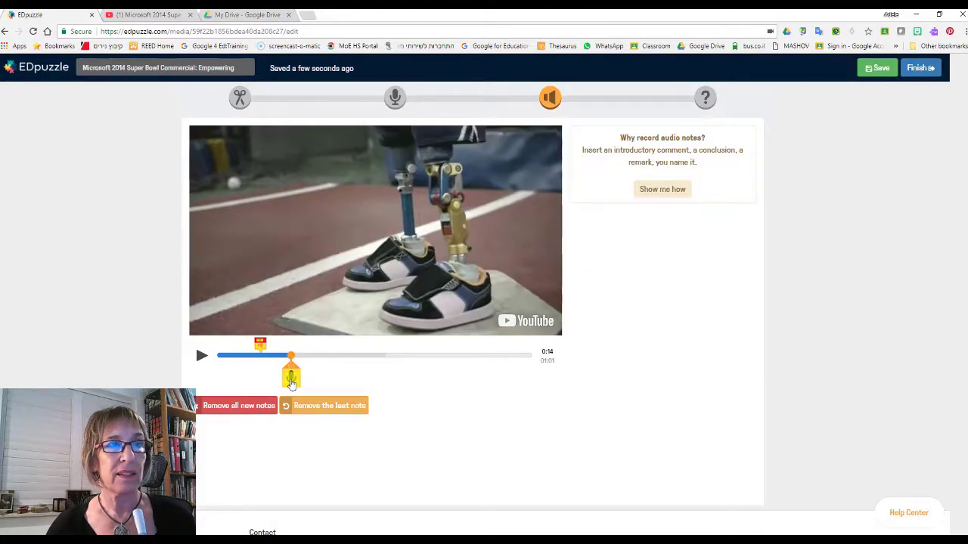
# Record a note at 0:14 and drag the playhead ahead toward the 0:34 moment for later notes.
pyautogui.click(290, 375)
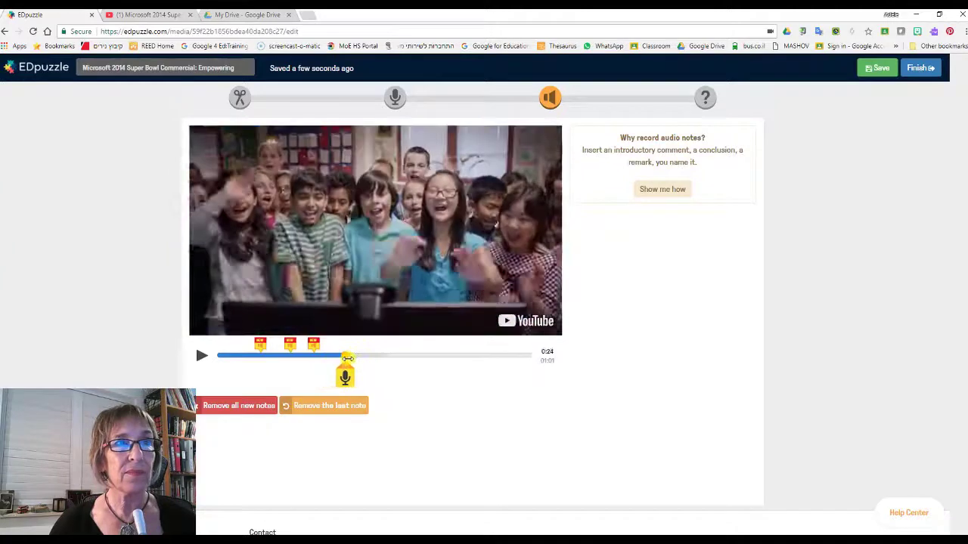
pyautogui.moveTo(344, 355); pyautogui.dragTo(400, 355)
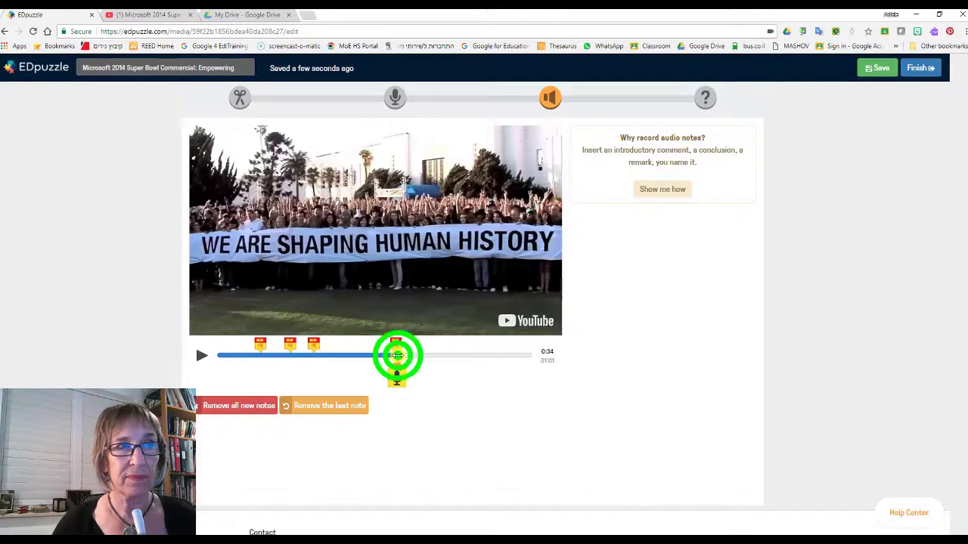
pyautogui.moveTo(396, 355); pyautogui.dragTo(502, 355)
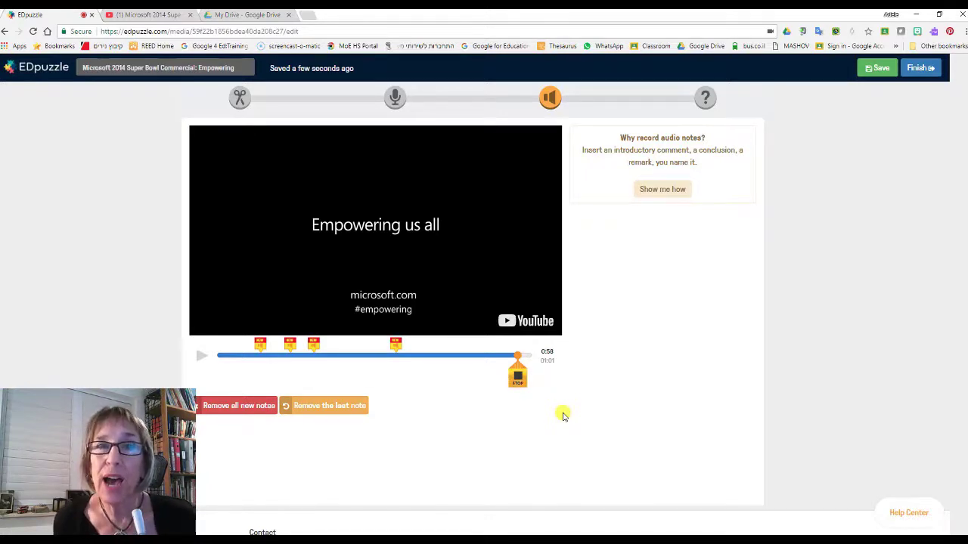
pyautogui.moveTo(499, 417)
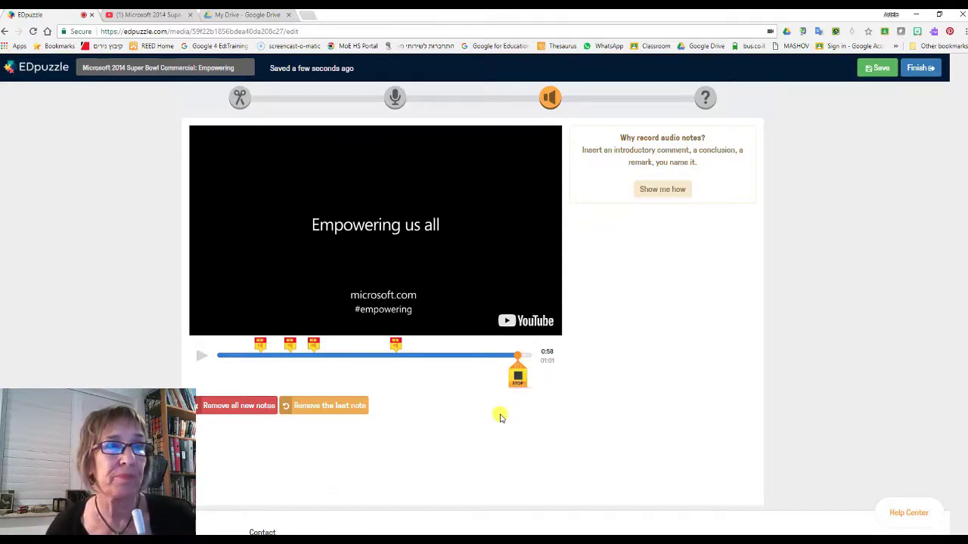
# Save the final note at the video's end and play the commercial back from 0:00.
pyautogui.click(517, 371)
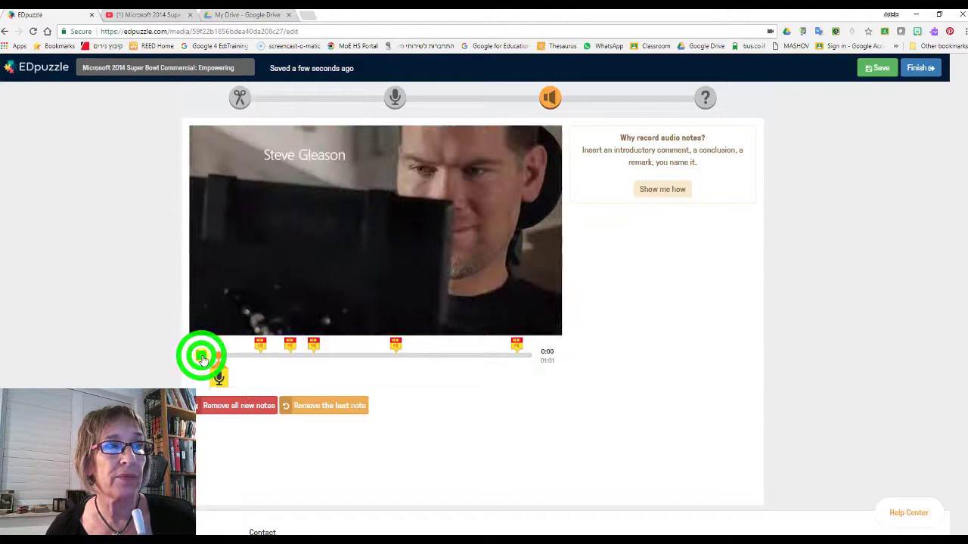
pyautogui.click(202, 355)
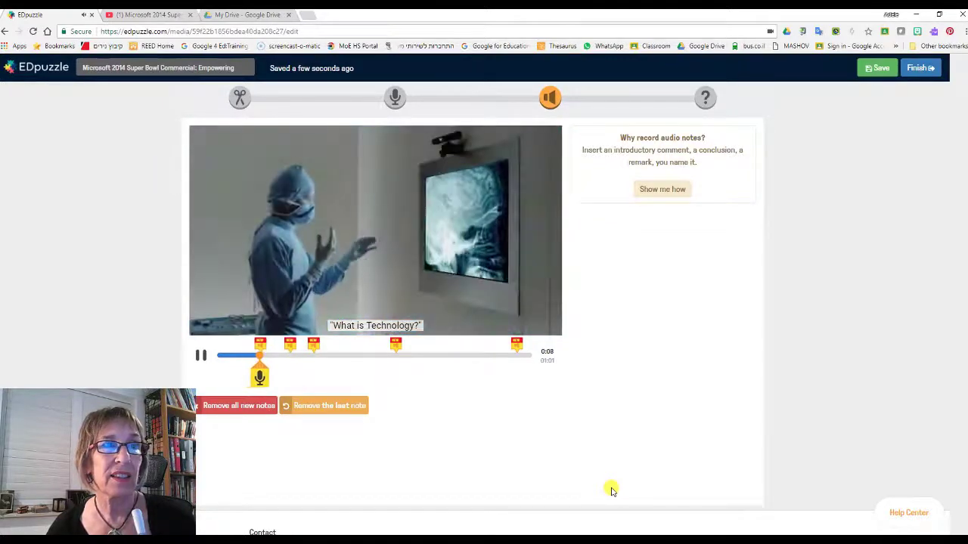
pyautogui.click(201, 355)
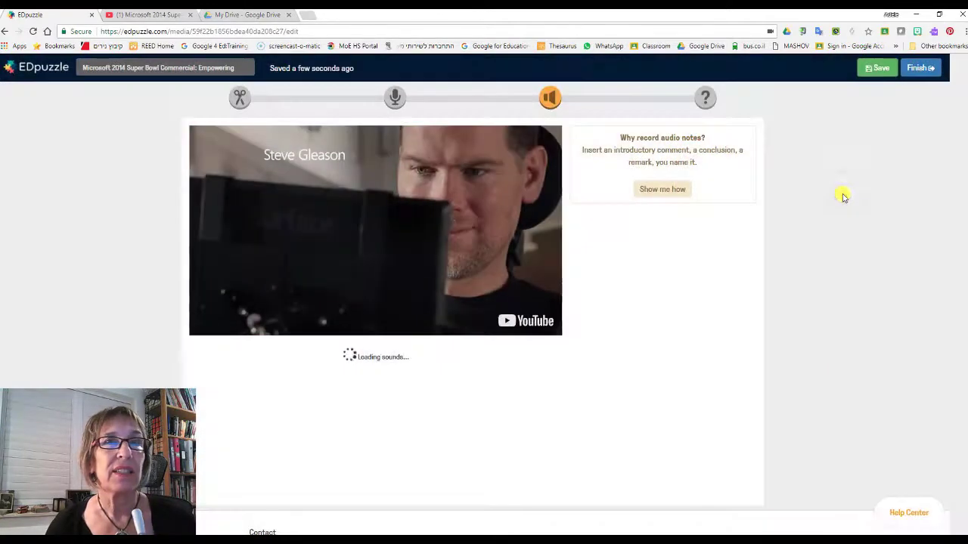
# Finish the lesson, get the share-with-anyone link and paste it into a new browser tab.
pyautogui.click(919, 66)
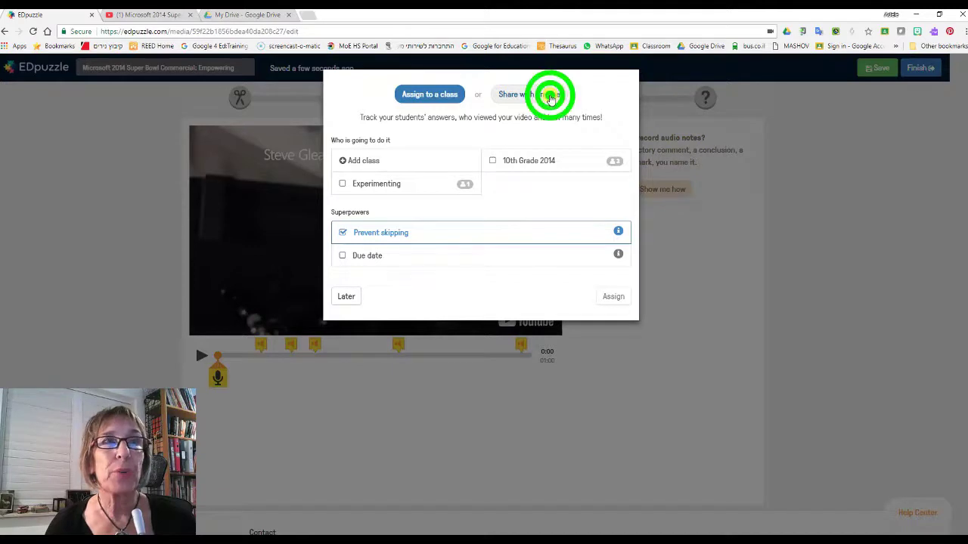
pyautogui.click(530, 94)
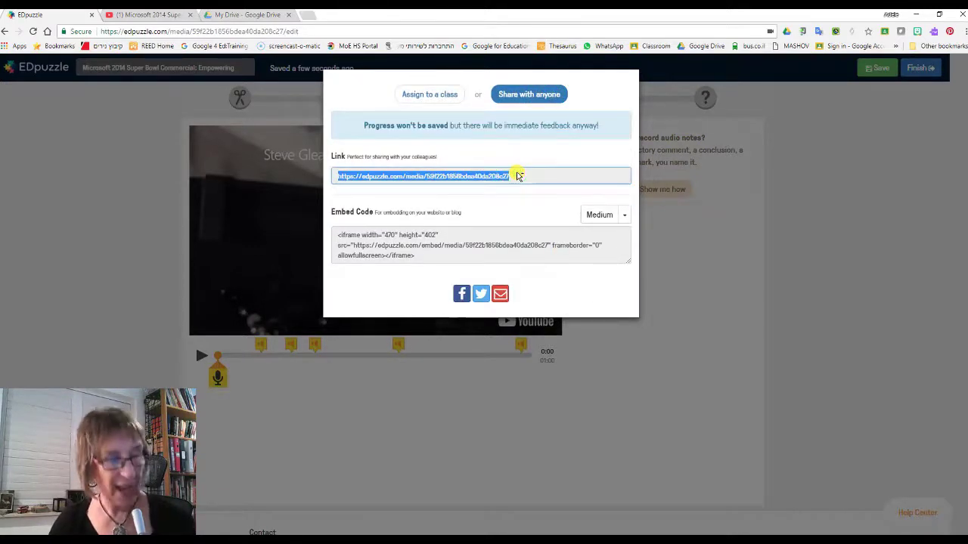
pyautogui.click(305, 15)
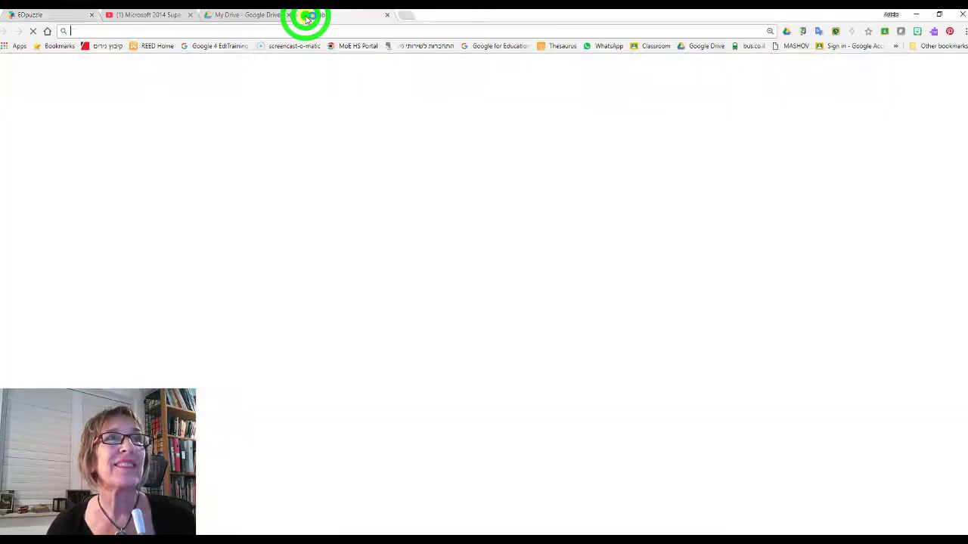
pyautogui.write('https://edpuzzle.com/media/59f22b1856bdea40da208c27')
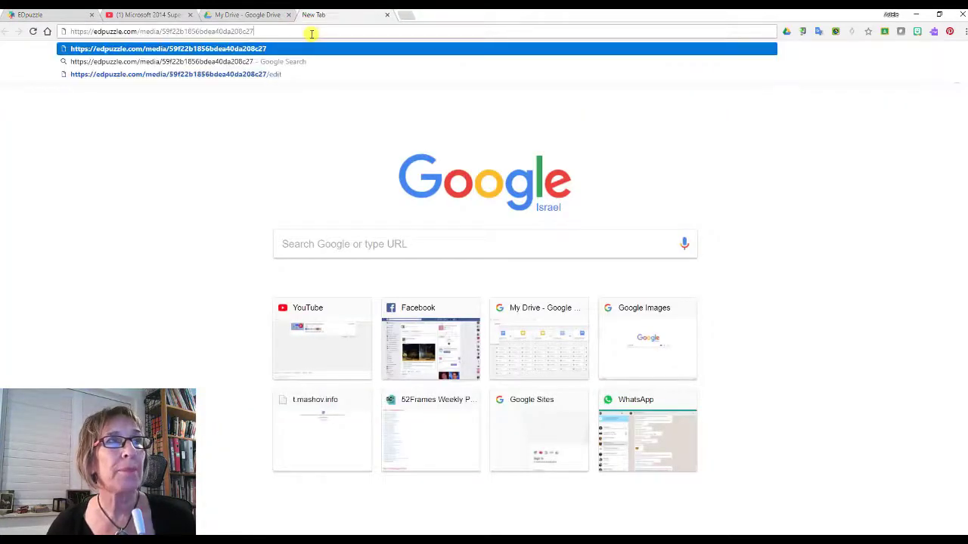